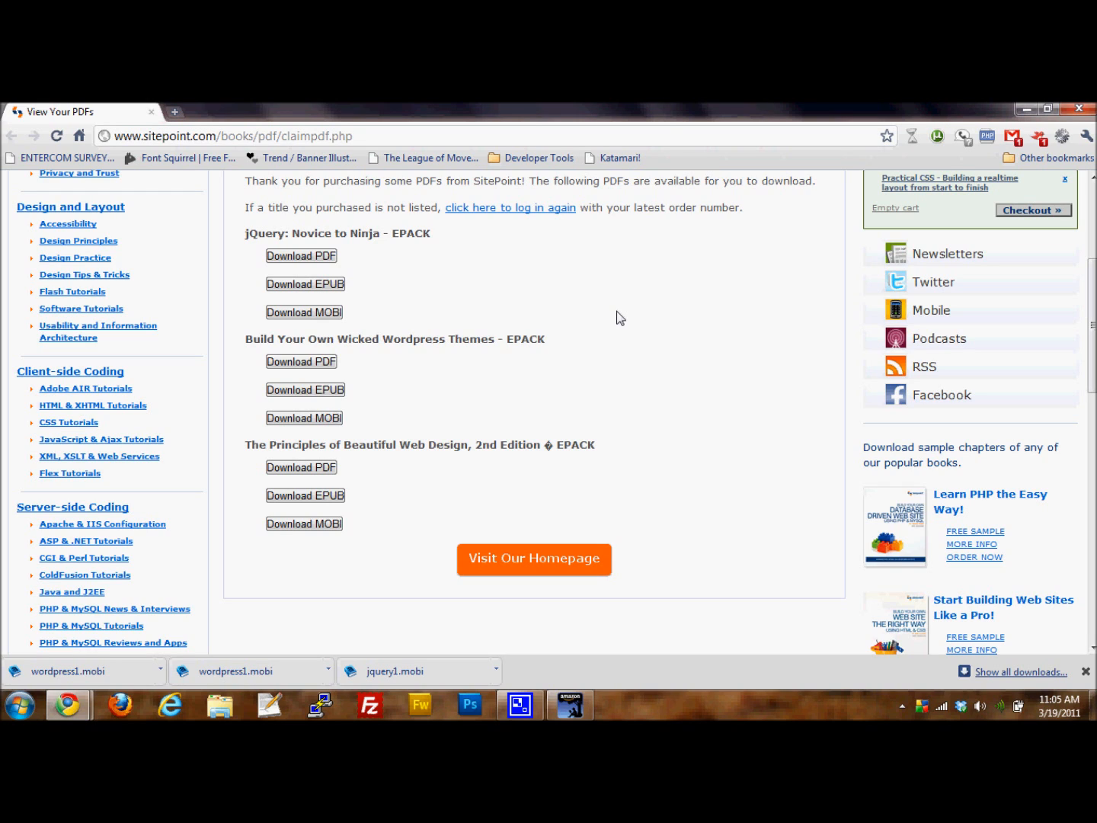
mouse_move(823, 171)
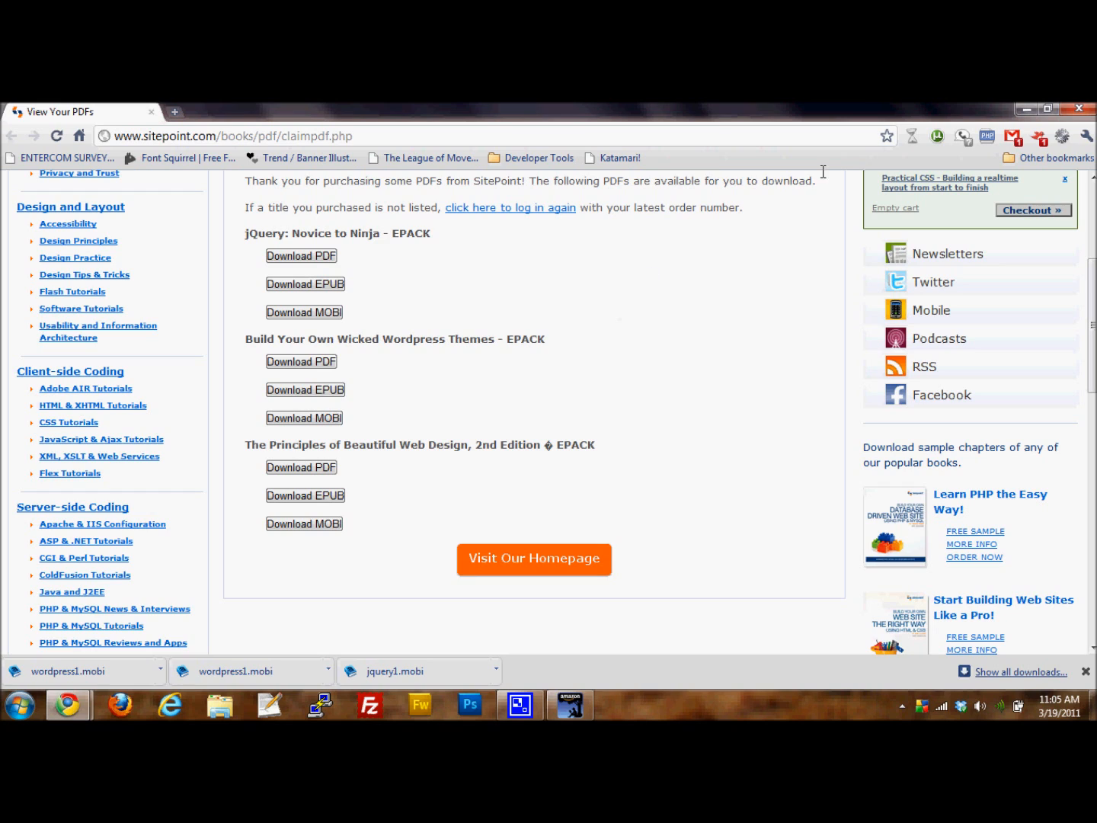
mouse_move(363, 372)
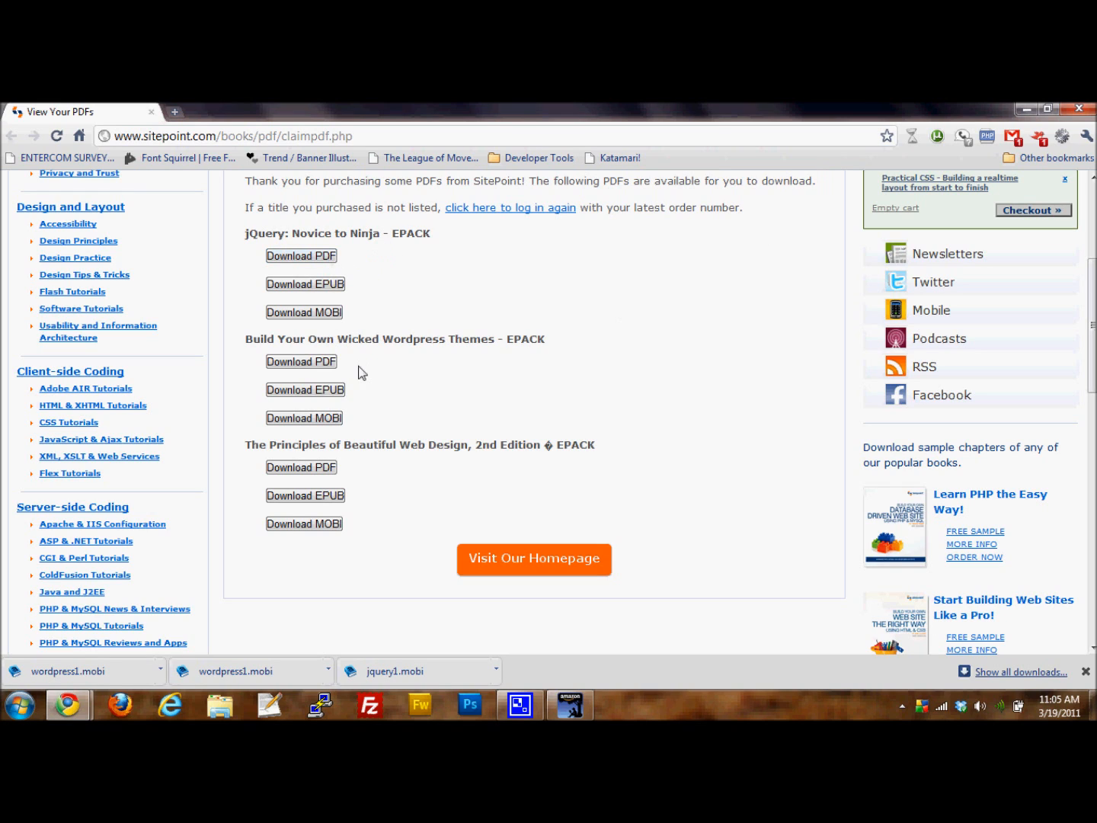
mouse_move(281, 328)
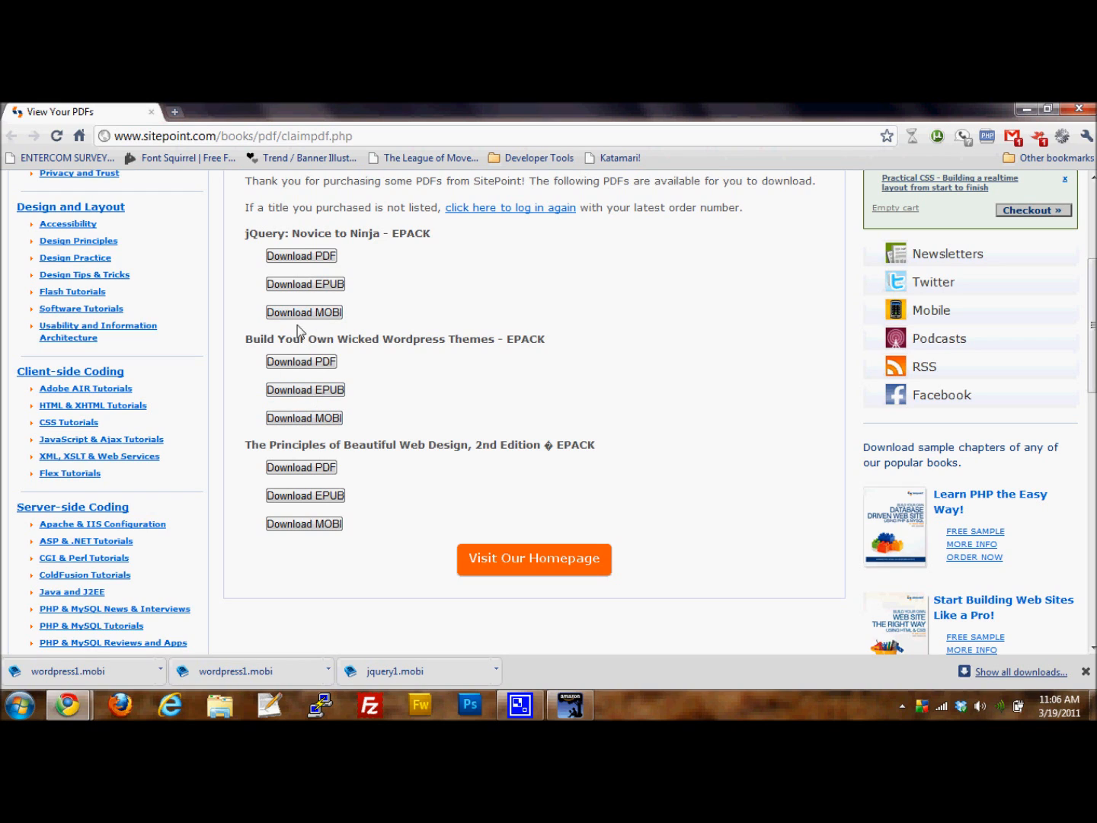
mouse_move(292, 454)
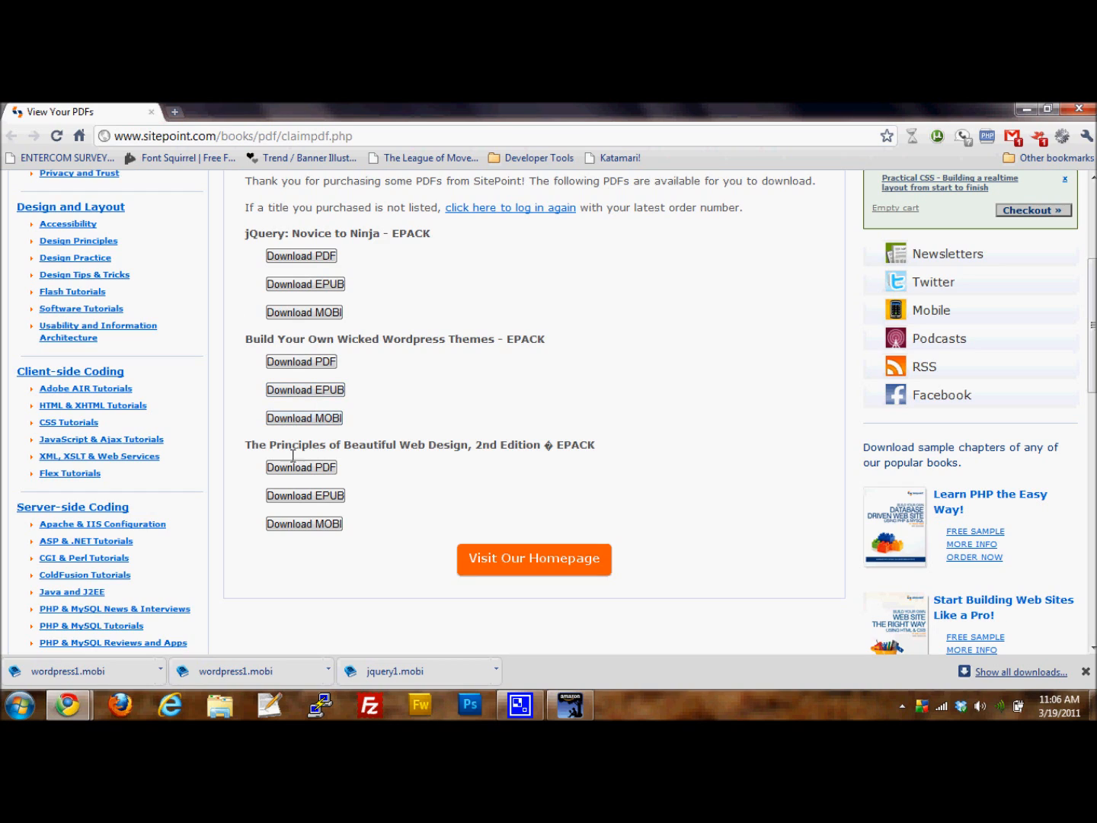
mouse_move(329, 303)
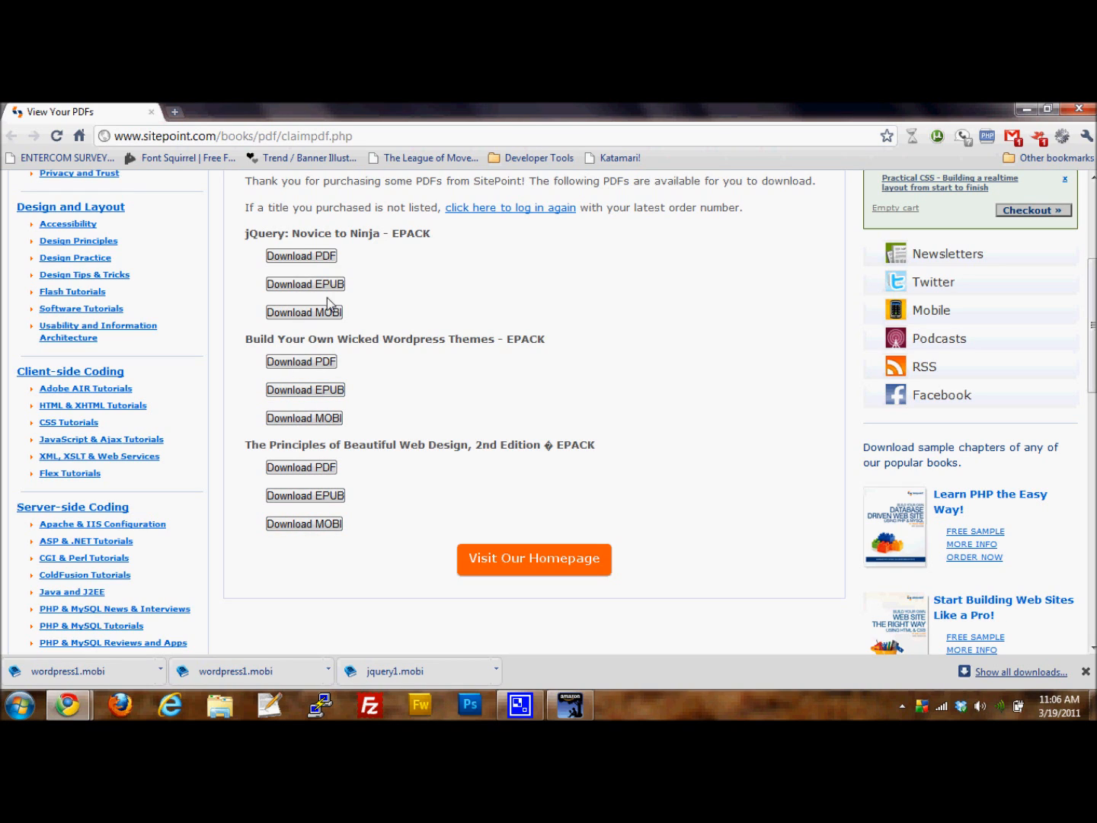
mouse_move(342, 352)
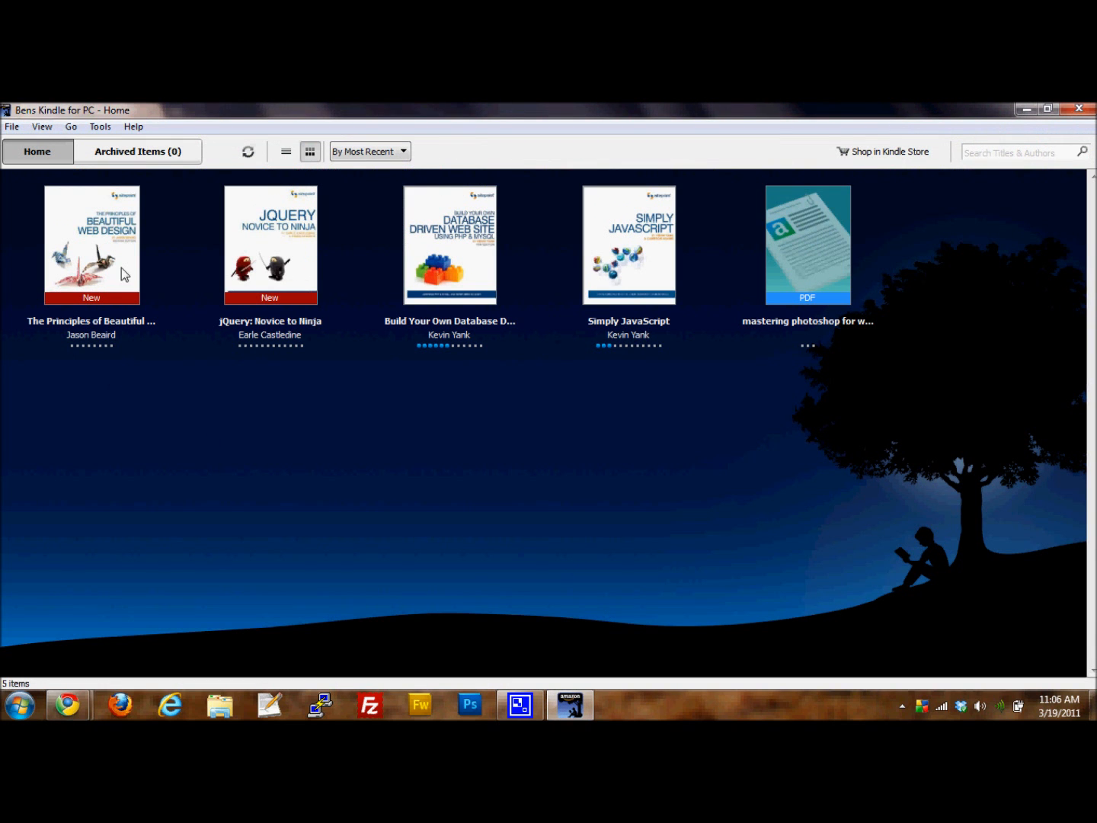
mouse_move(288, 280)
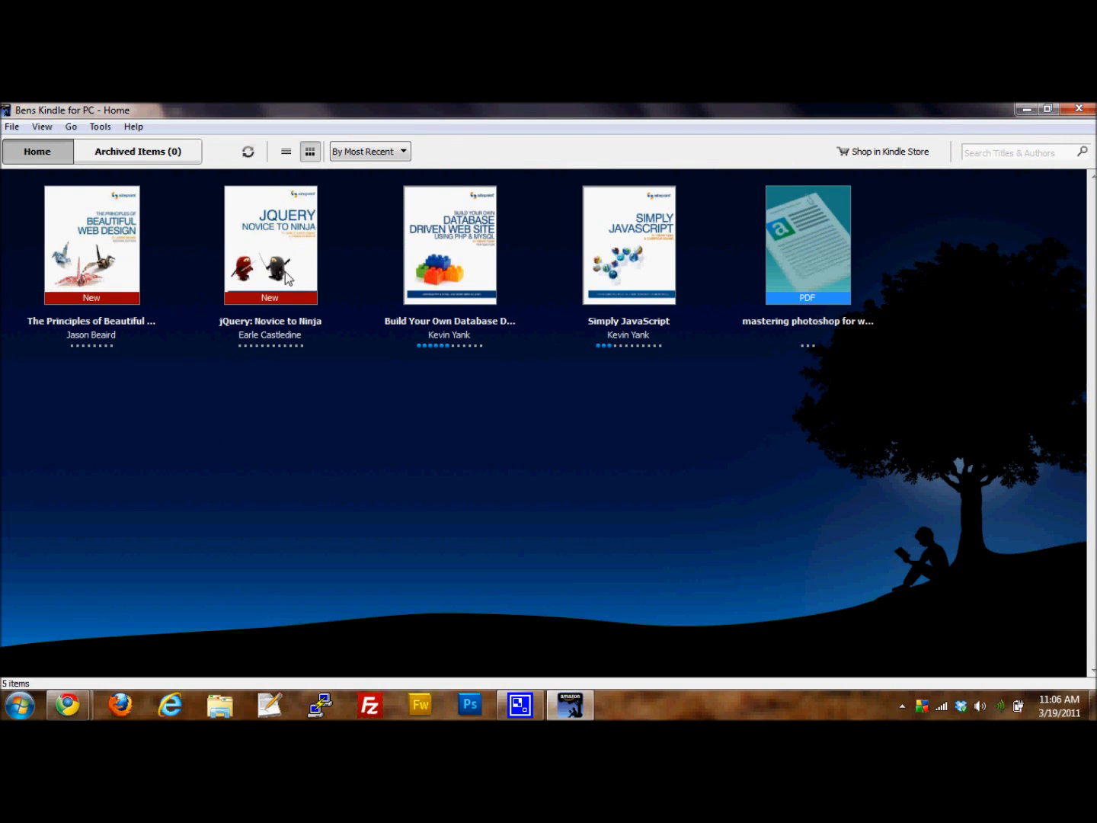
mouse_move(221, 246)
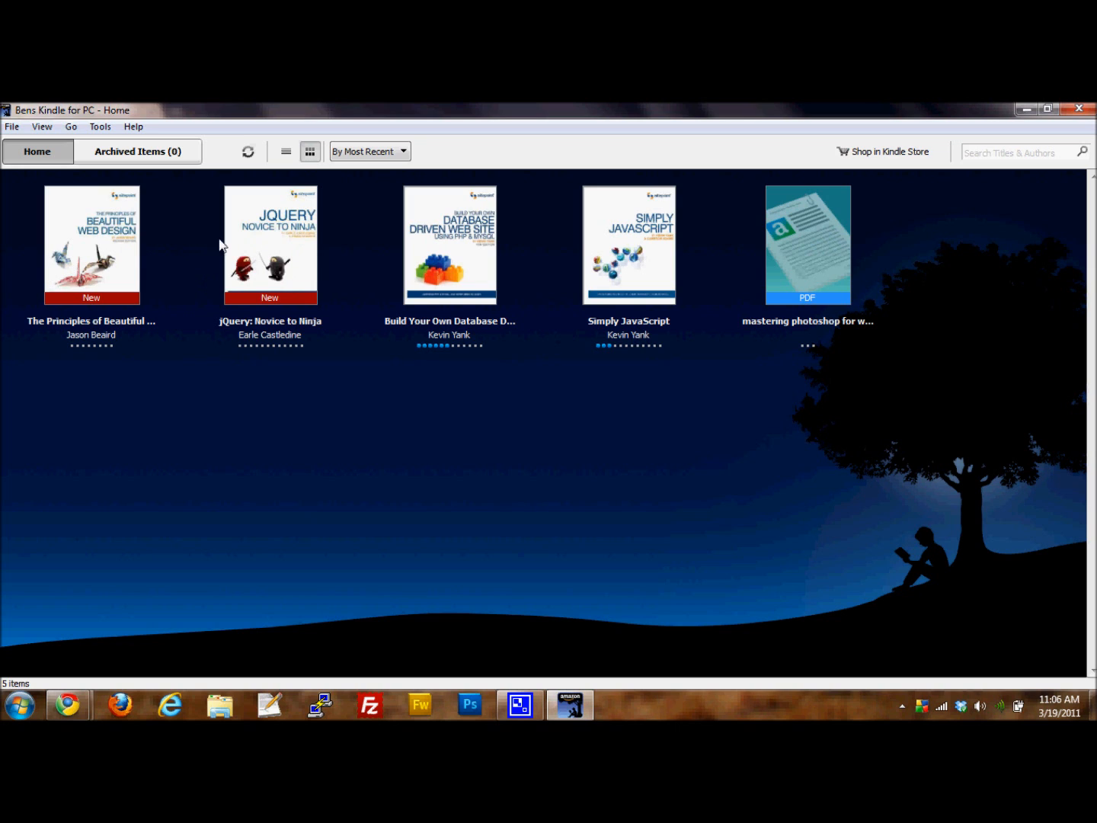
mouse_move(122, 251)
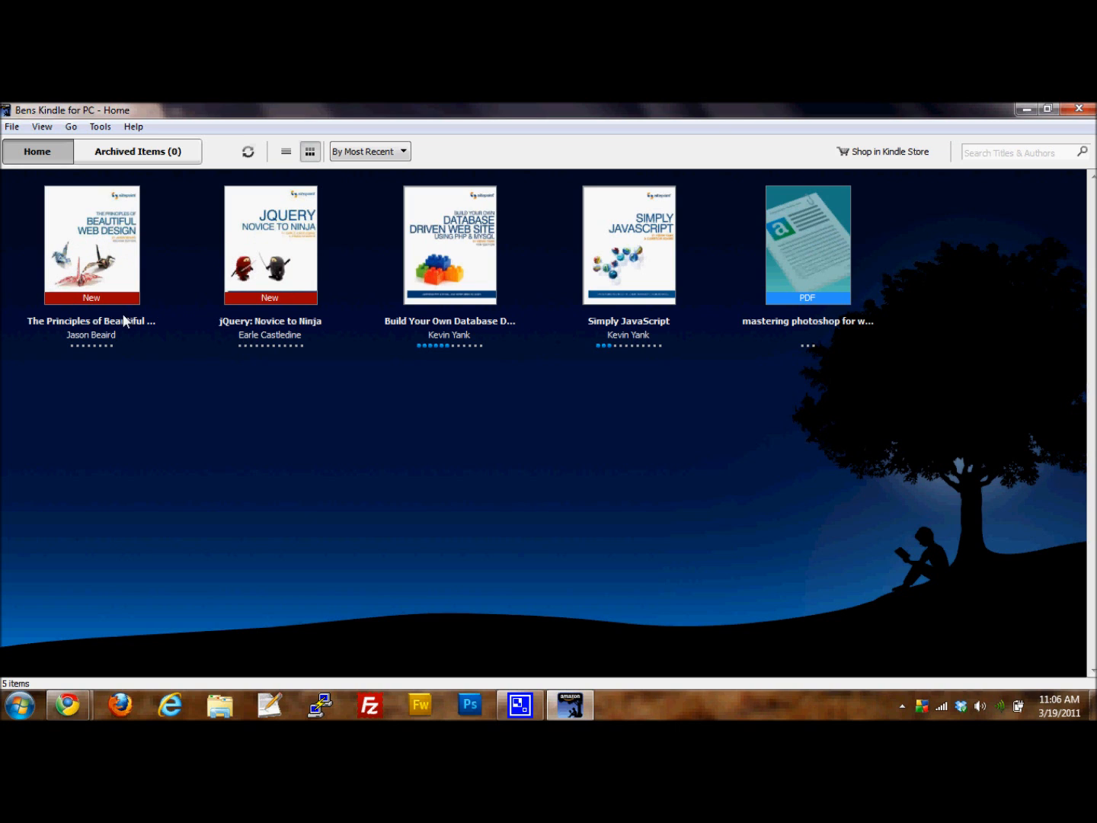
mouse_move(92, 282)
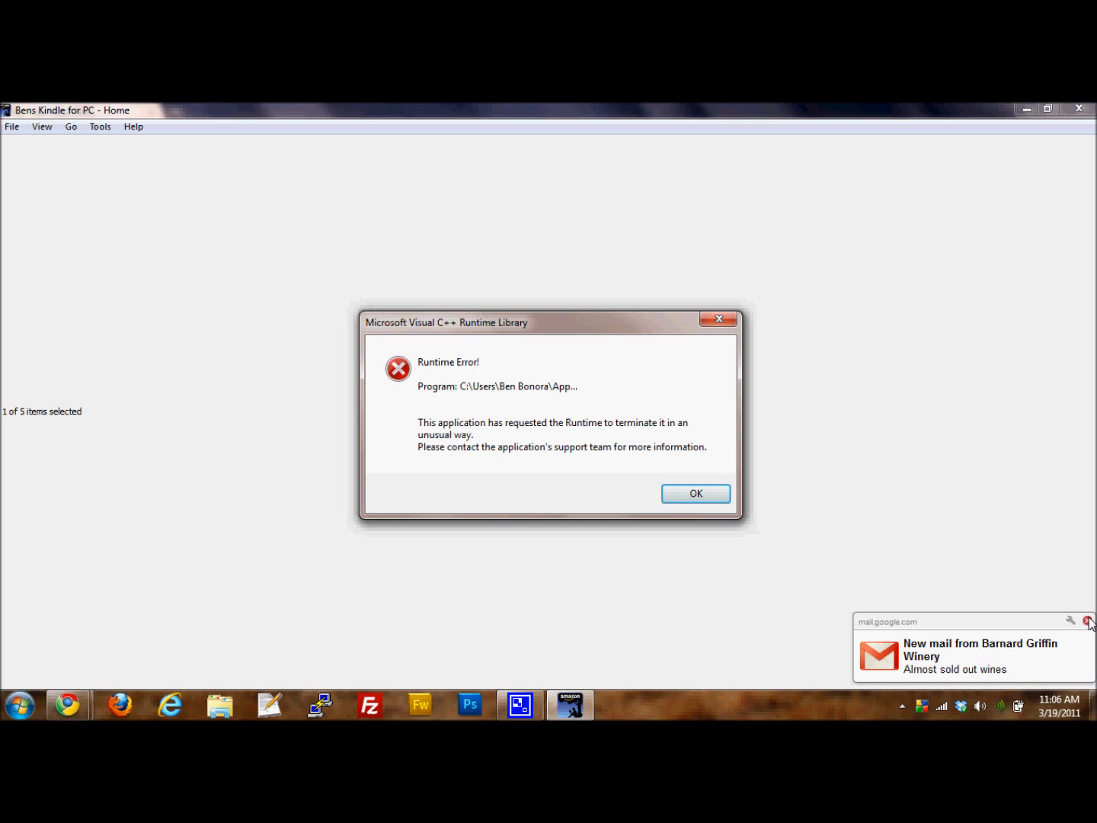
Dismiss the Visual C++ runtime error and close the crashed Kindle application
left_click(695, 494)
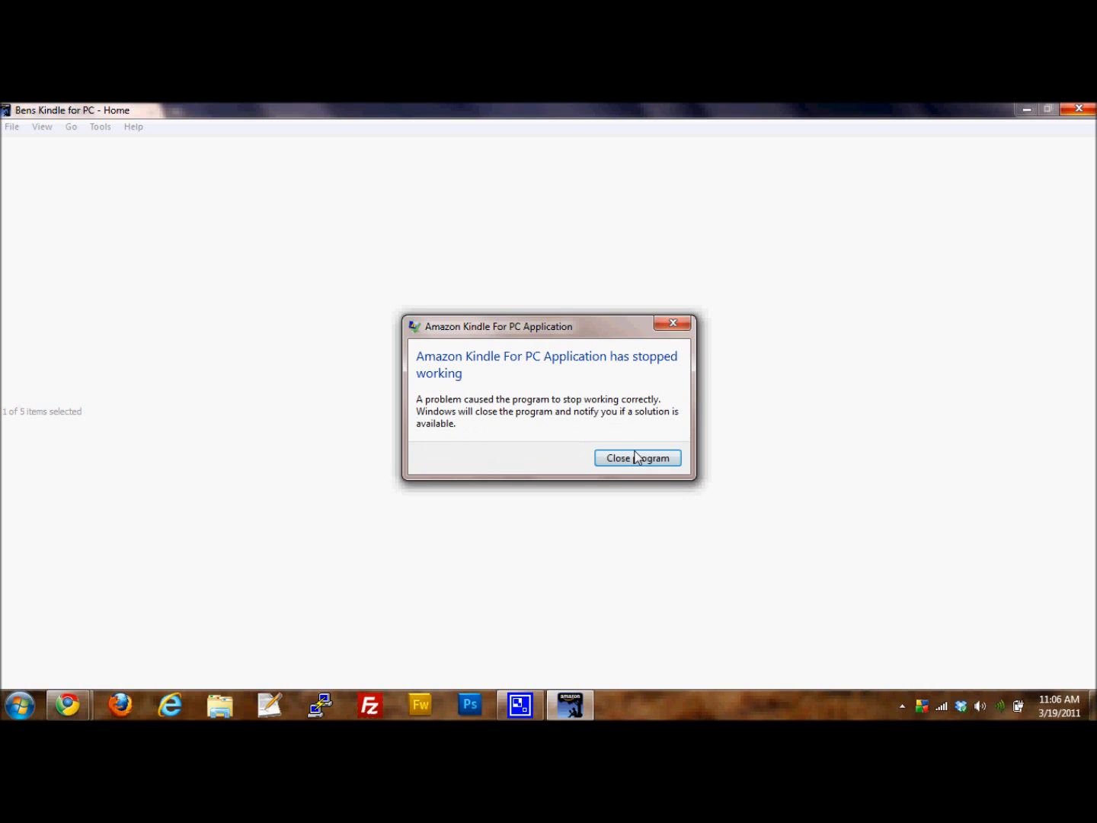
left_click(637, 457)
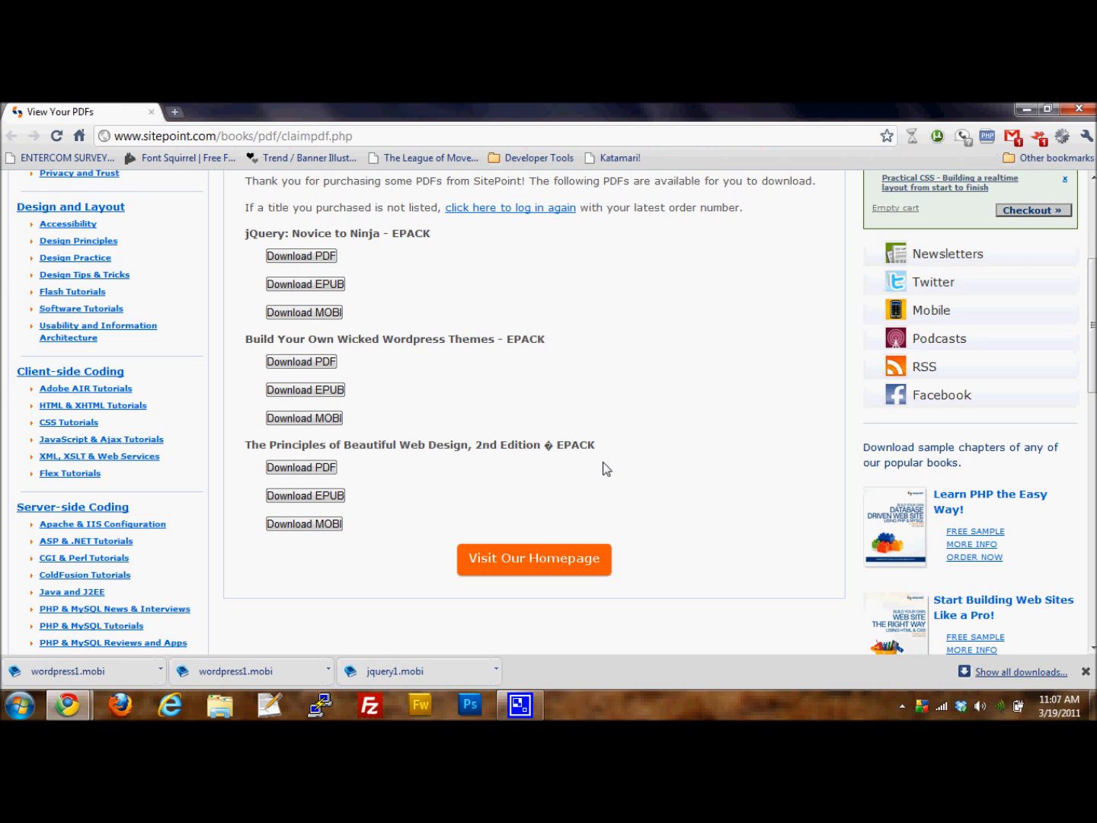
Relaunch Kindle for PC from the Start menu by searching 'kindle'
left_click(17, 704)
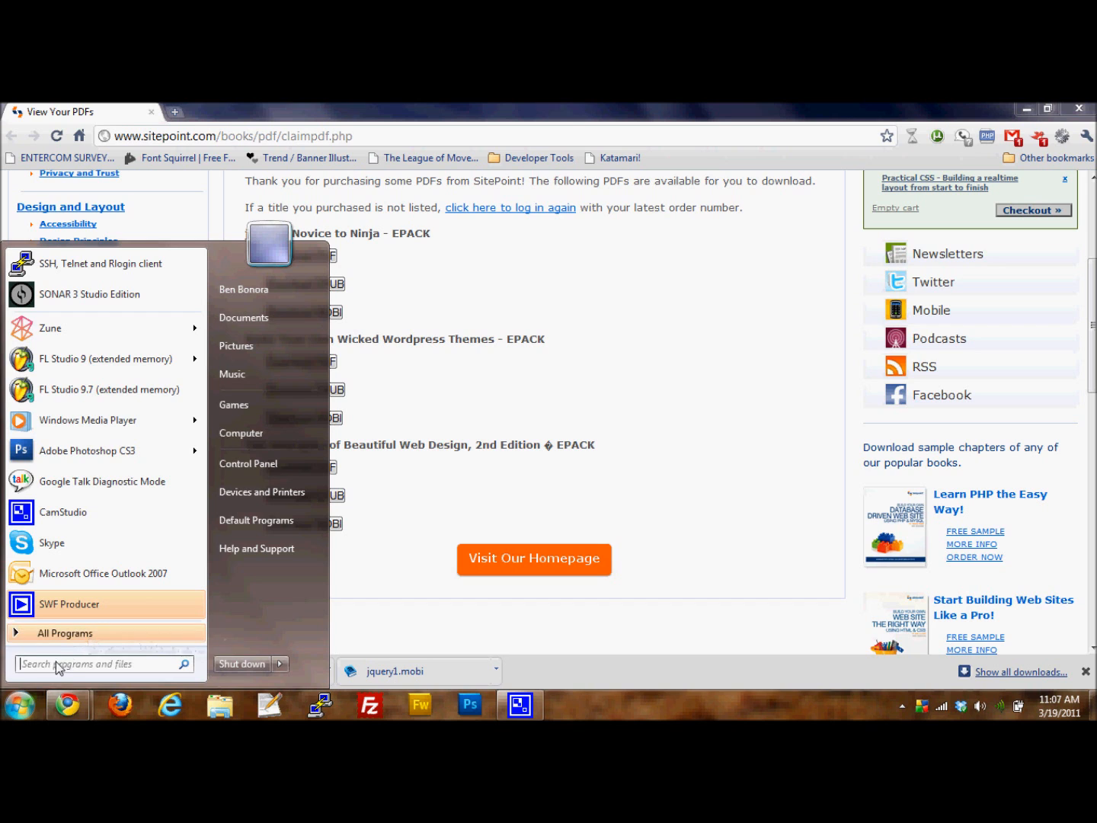
type("kindle")
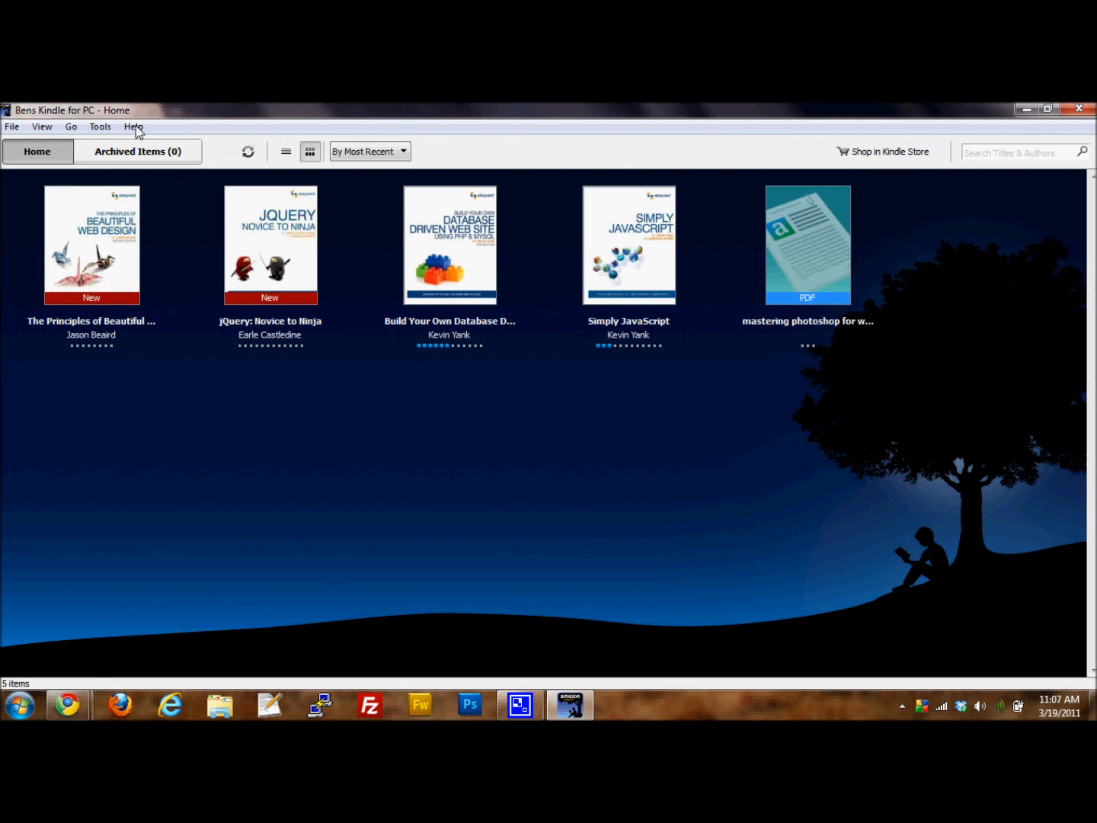
left_click(134, 127)
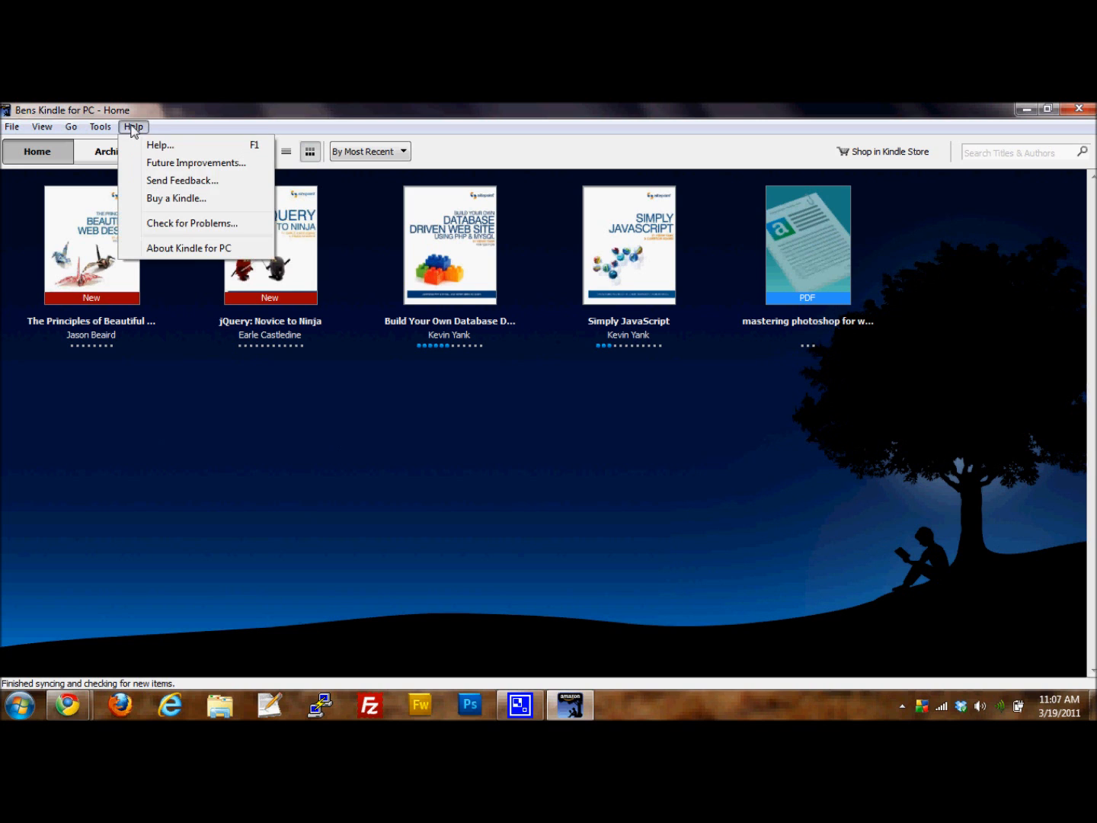
left_click(189, 247)
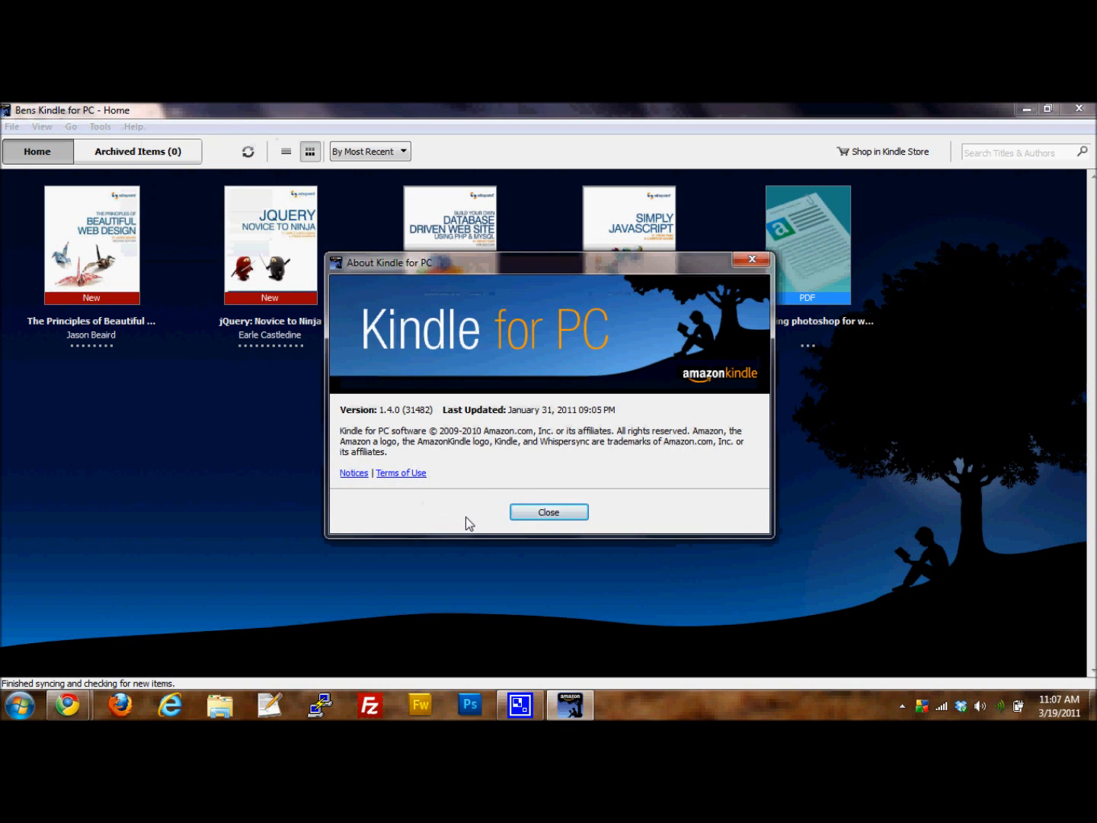
mouse_move(411, 442)
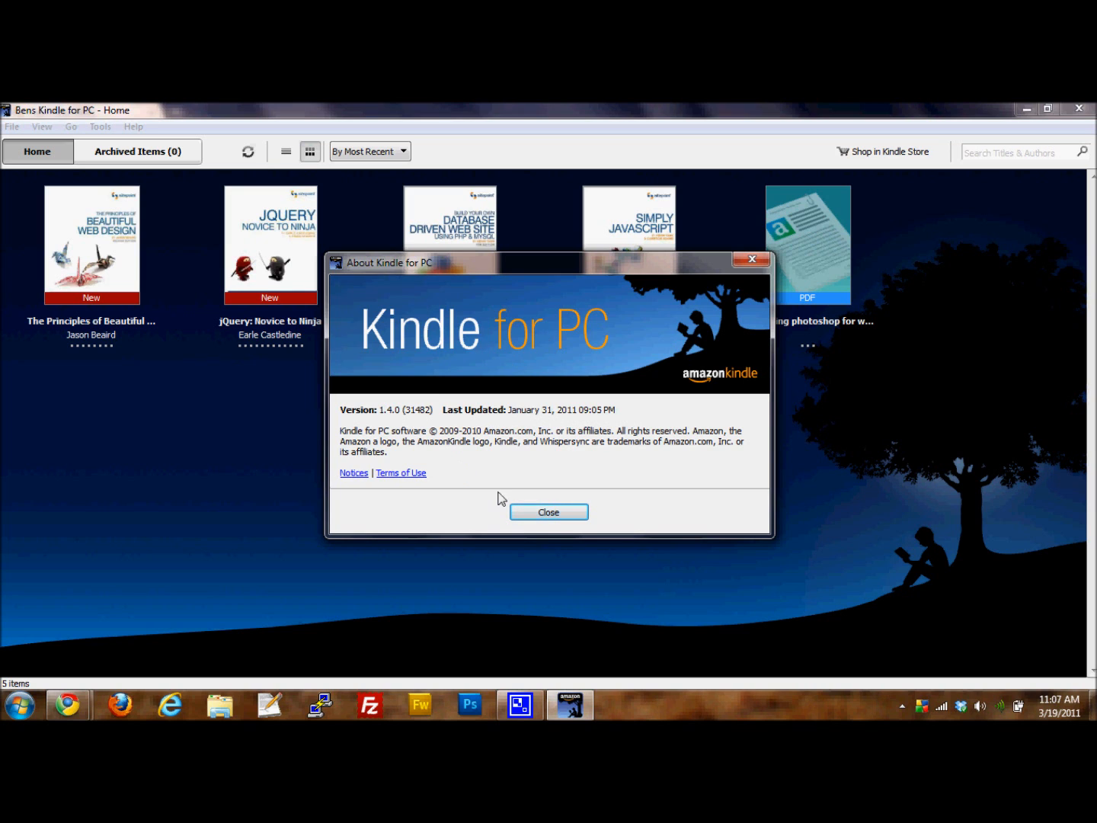
left_click(549, 512)
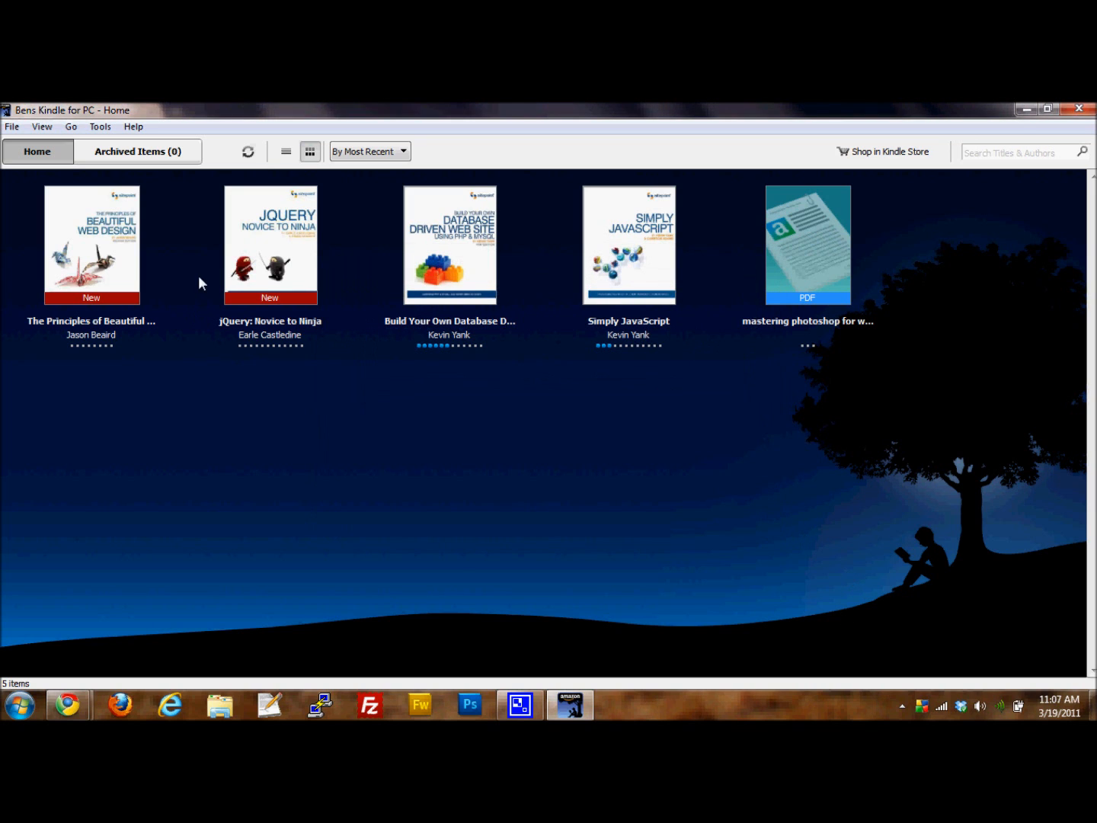